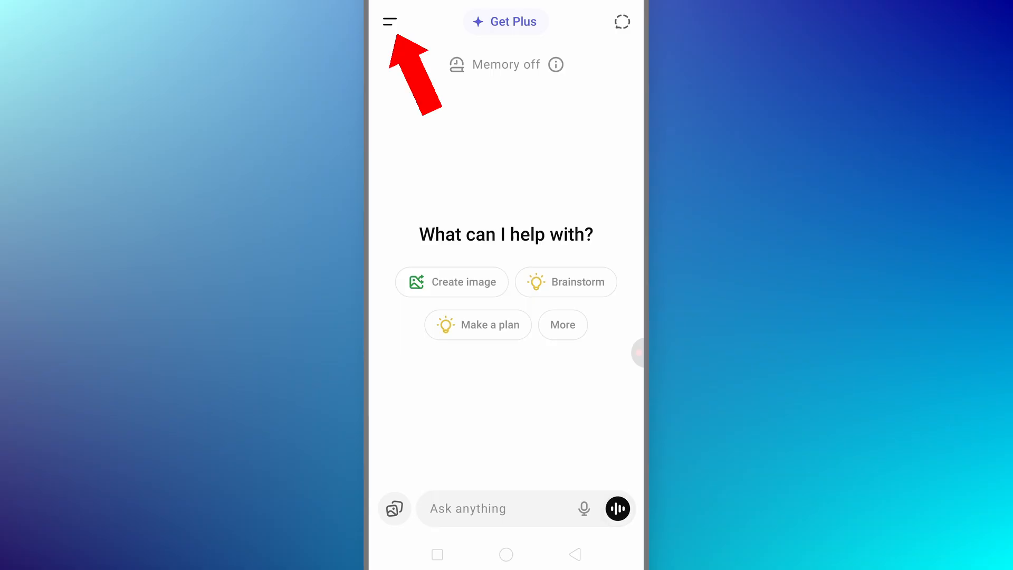
Open the side drawer and go to the Library of generated images
left_click(389, 21)
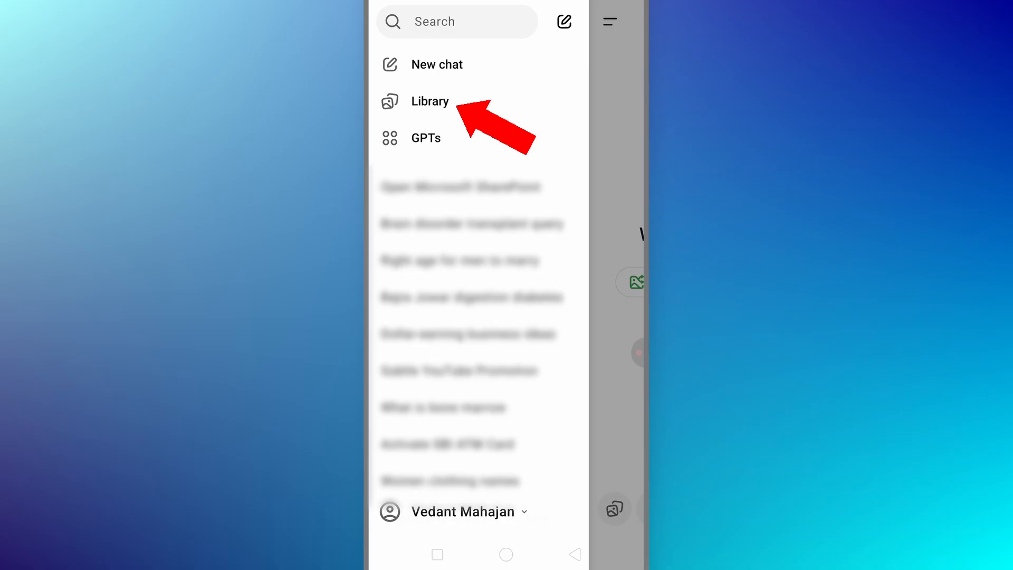
left_click(429, 102)
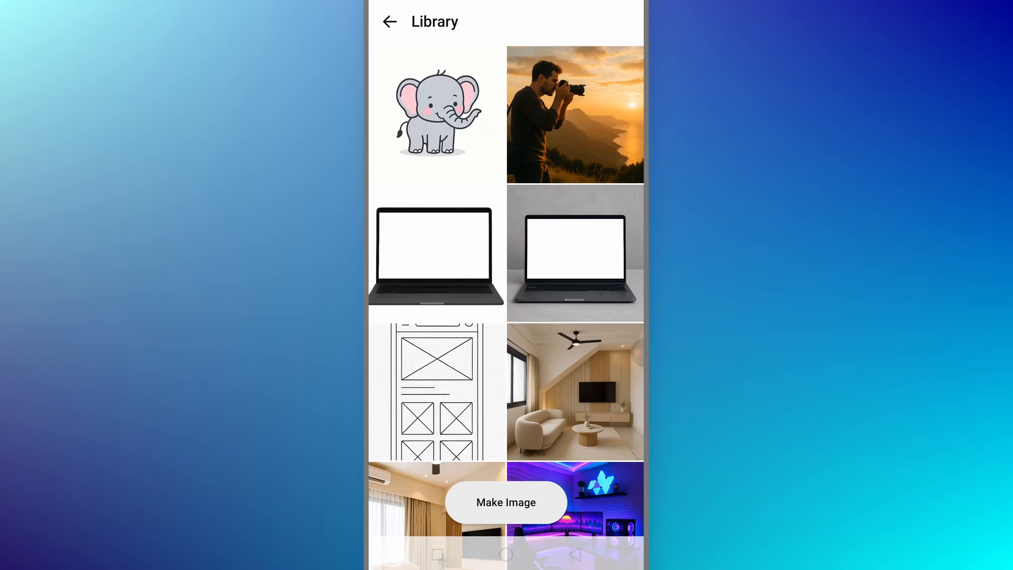
From the cartoon baby elephant image, go to its source conversation and bring up its actions for deletion
left_click(432, 115)
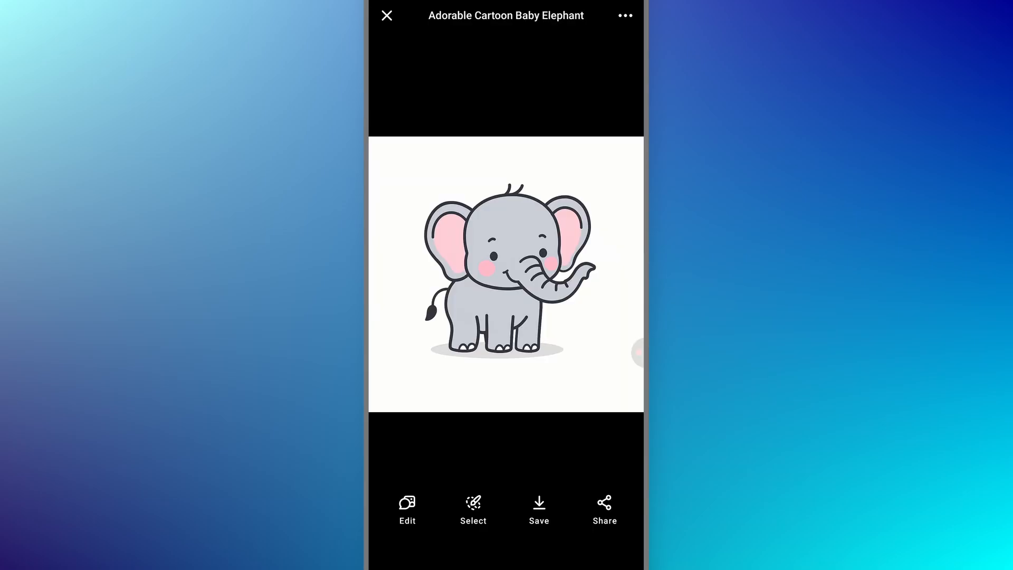
left_click(624, 15)
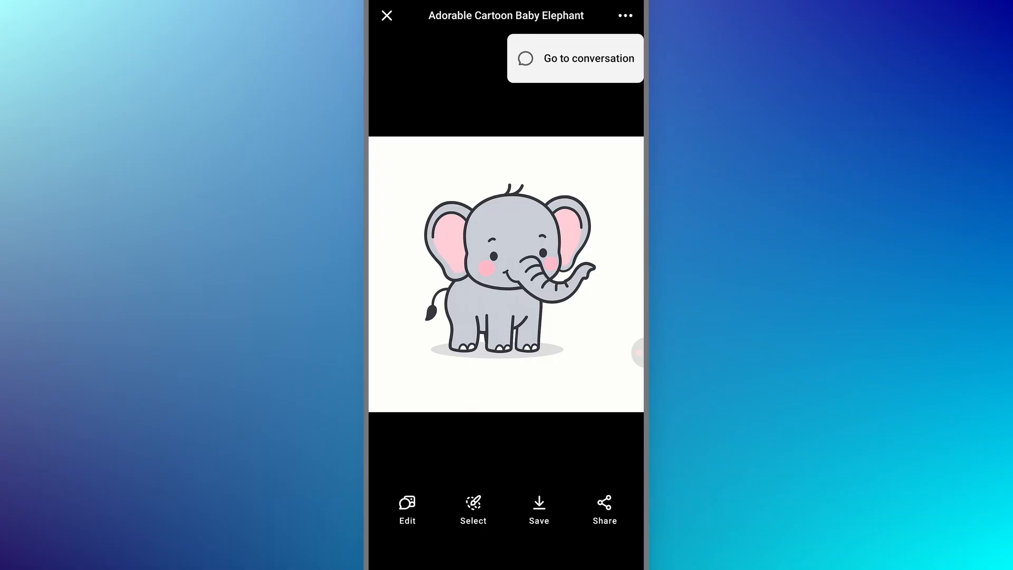
left_click(574, 58)
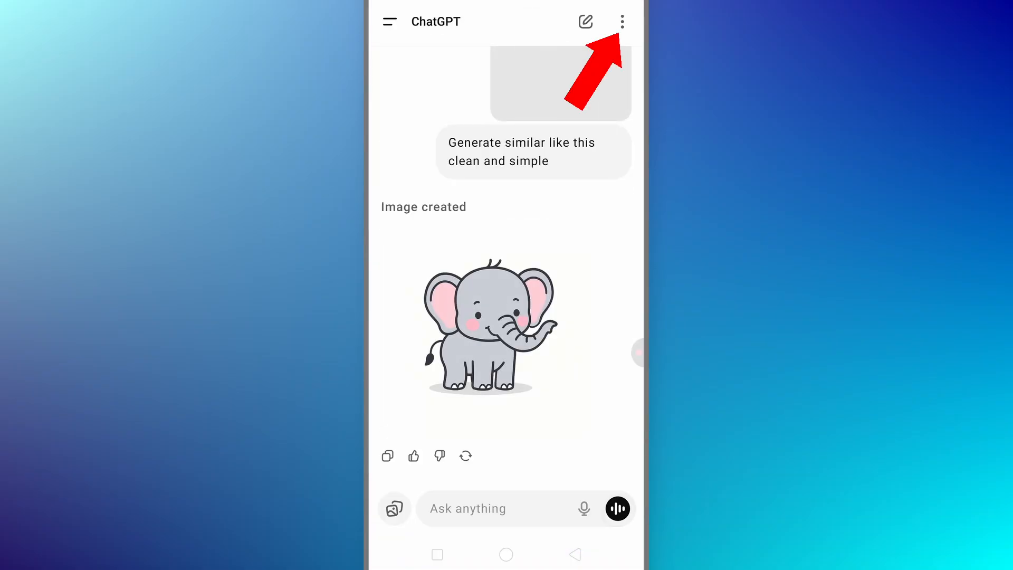
left_click(622, 21)
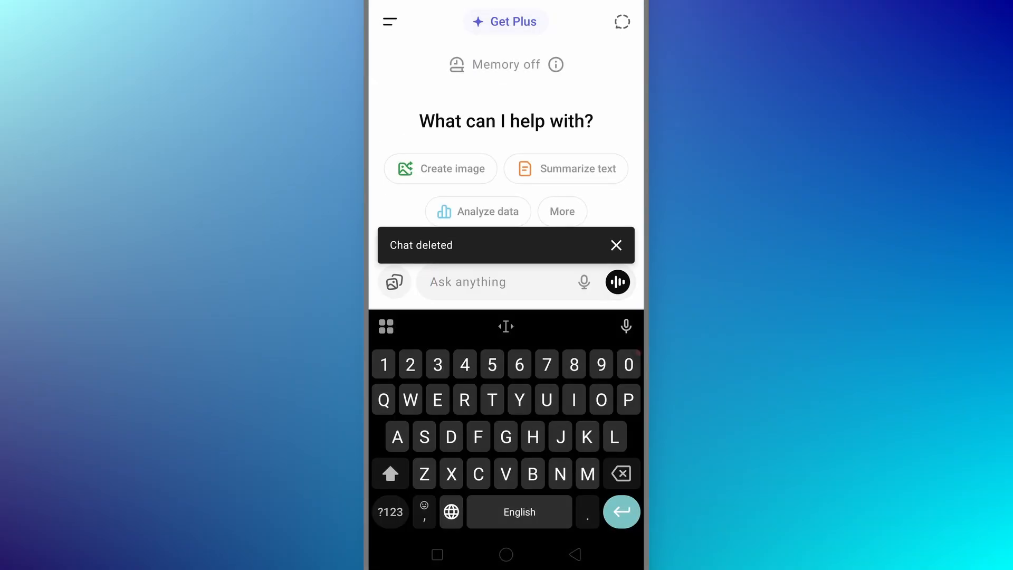
Return to the Library and go to the sleek laptop image's Laptop Image Request conversation
left_click(389, 21)
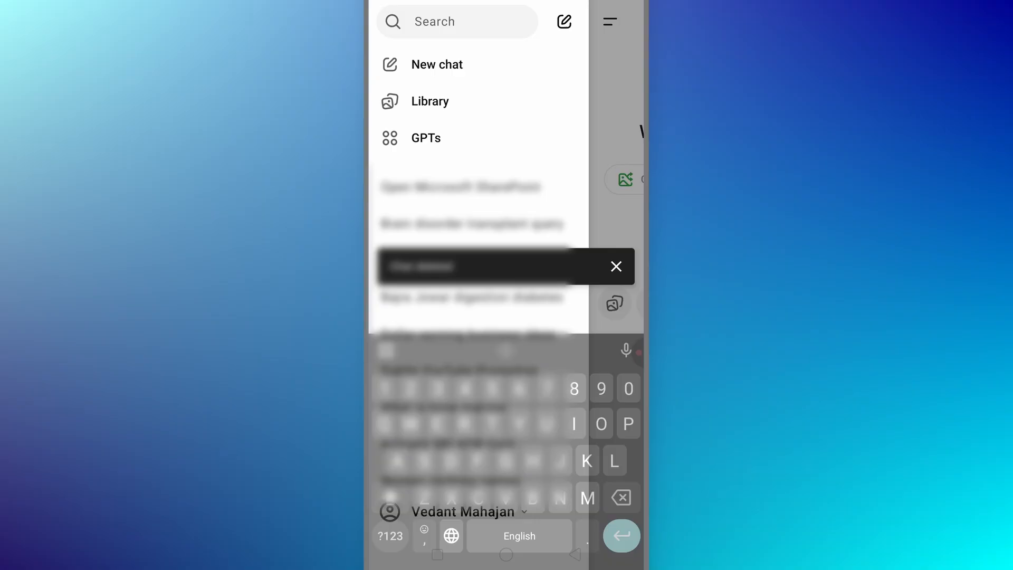
left_click(430, 102)
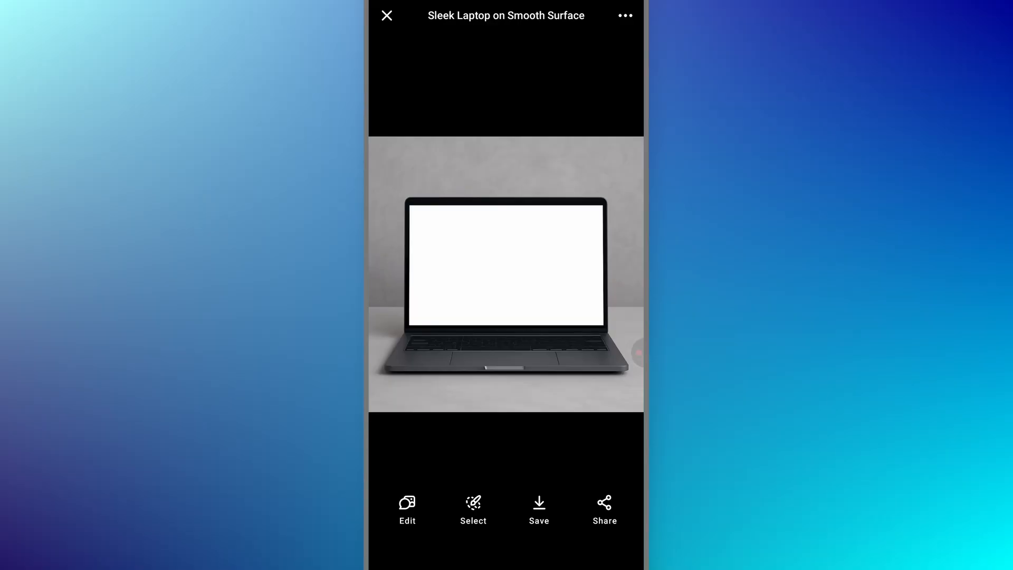
left_click(386, 15)
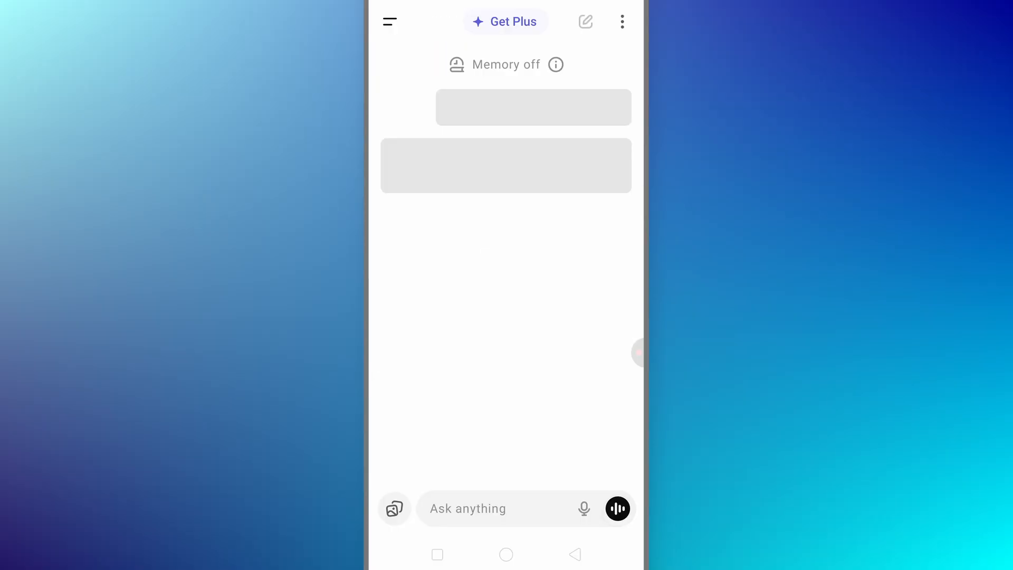
Delete the Laptop Image Request conversation and confirm the deletion
left_click(623, 21)
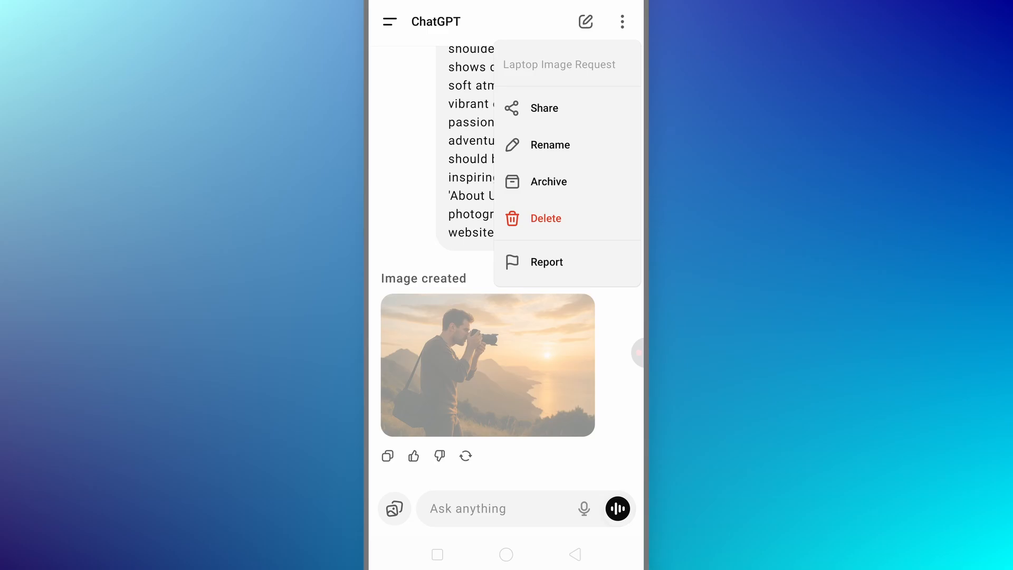
left_click(546, 218)
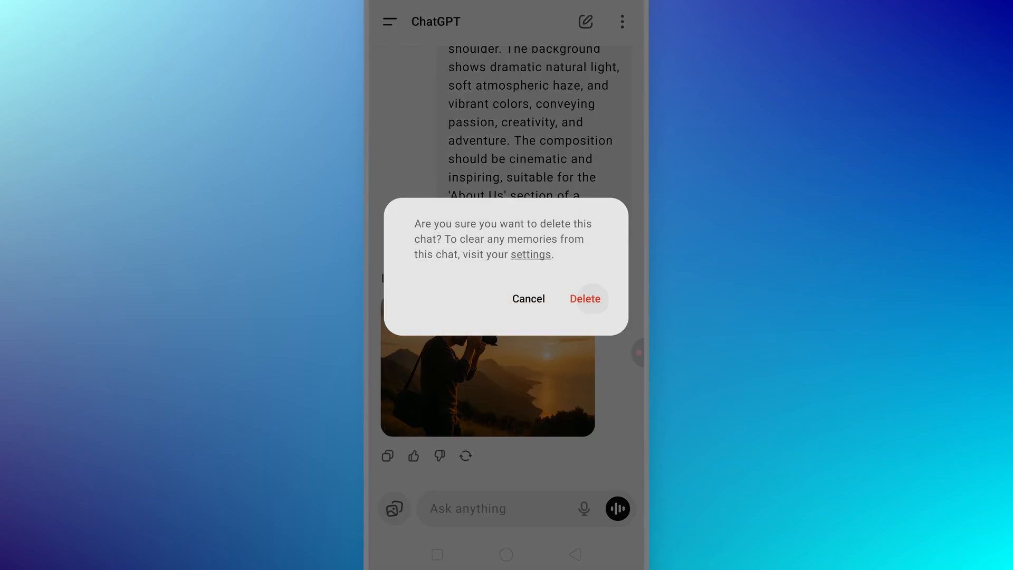
left_click(584, 299)
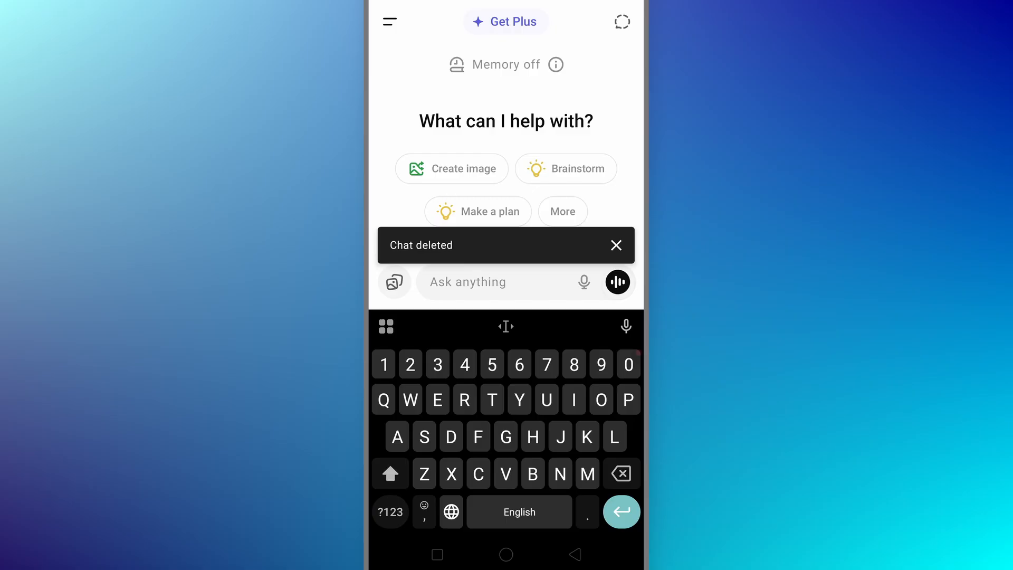
From the neon gaming workspace image, reach the RGB Cyberpunk Room Design chat and show its actions menu
left_click(389, 21)
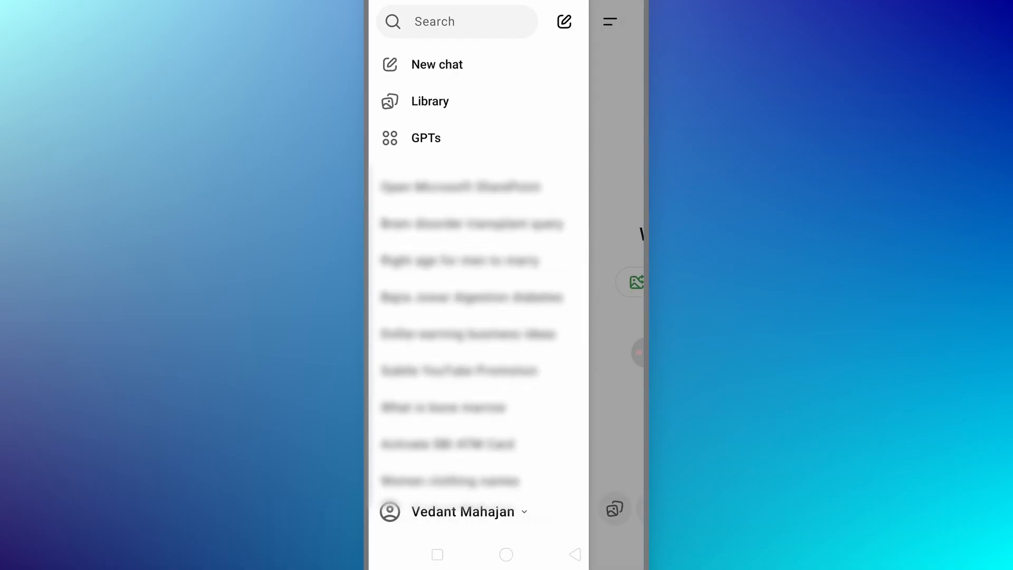
left_click(429, 102)
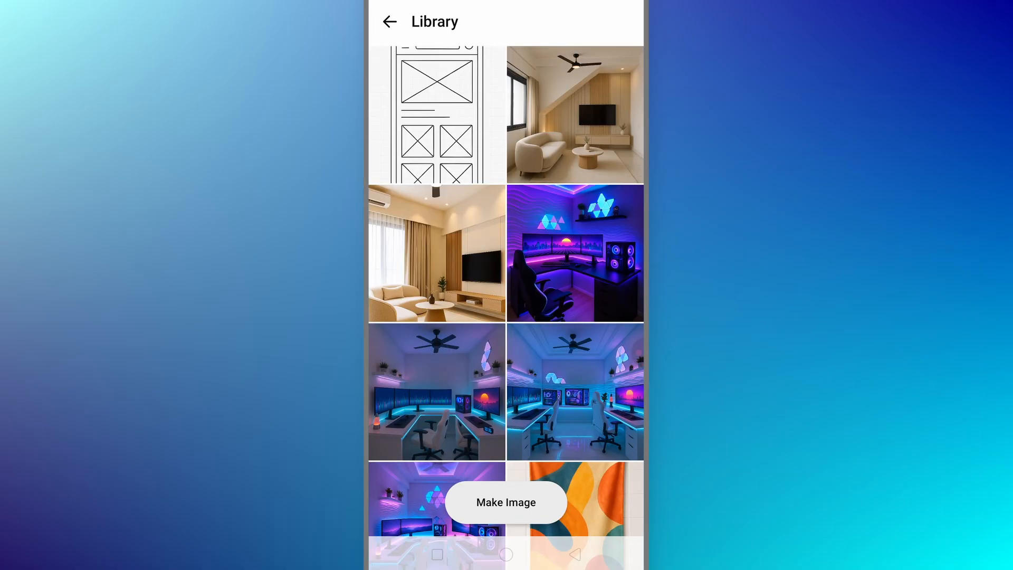
left_click(574, 252)
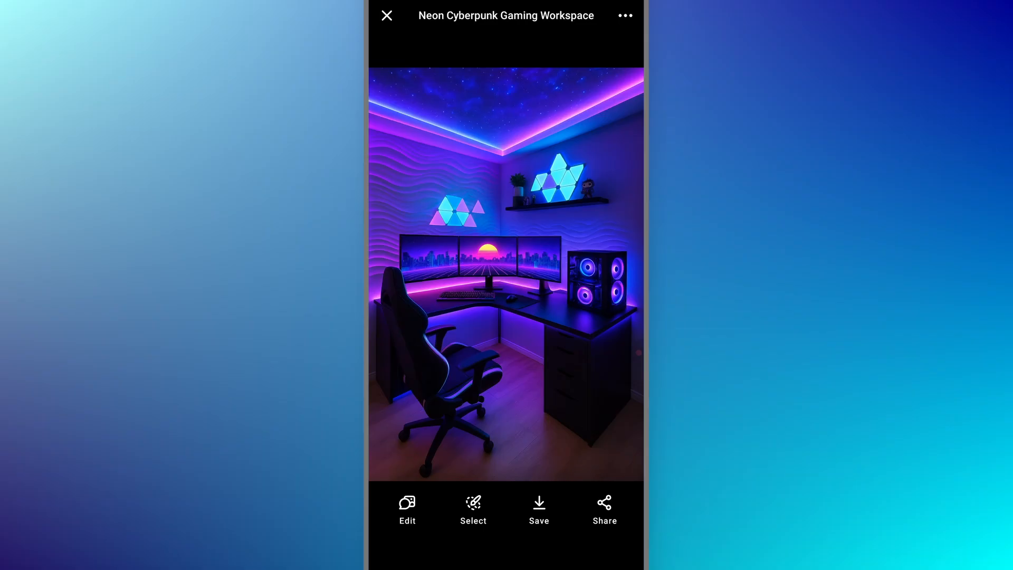
left_click(387, 16)
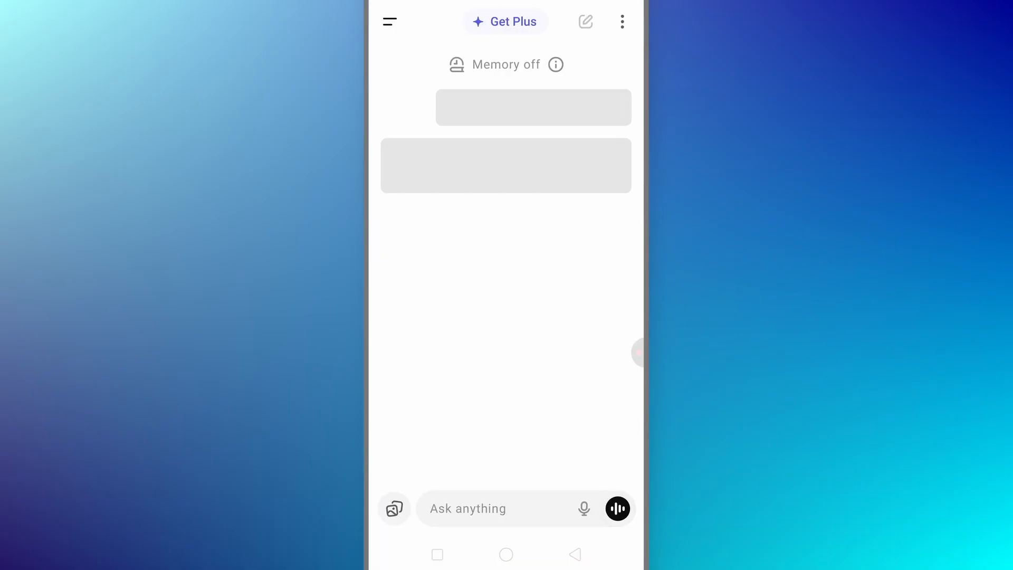
left_click(622, 21)
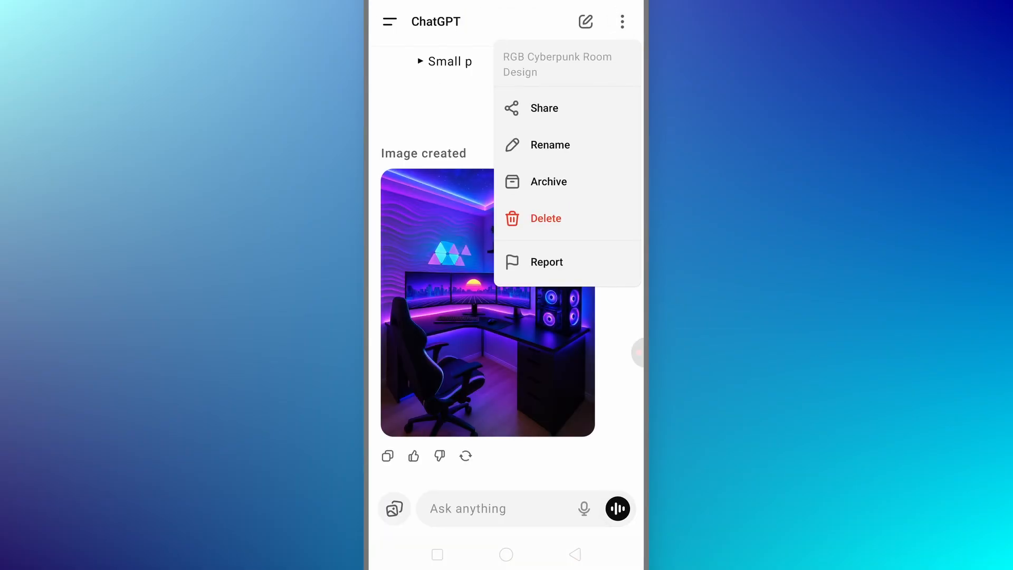